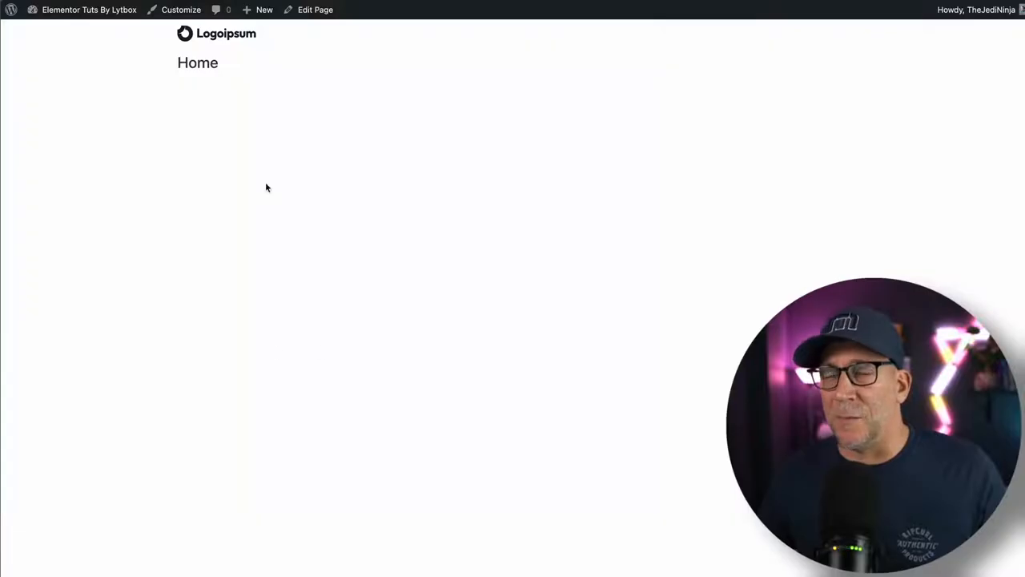
mouse_move(203, 259)
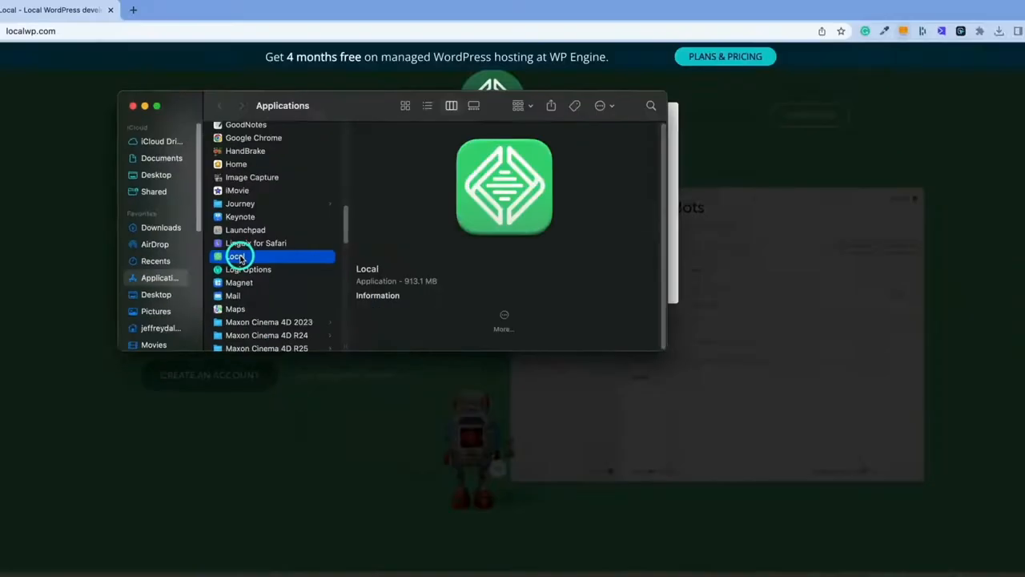
Launch the Local development app from Finder's Applications folder
double_click(238, 255)
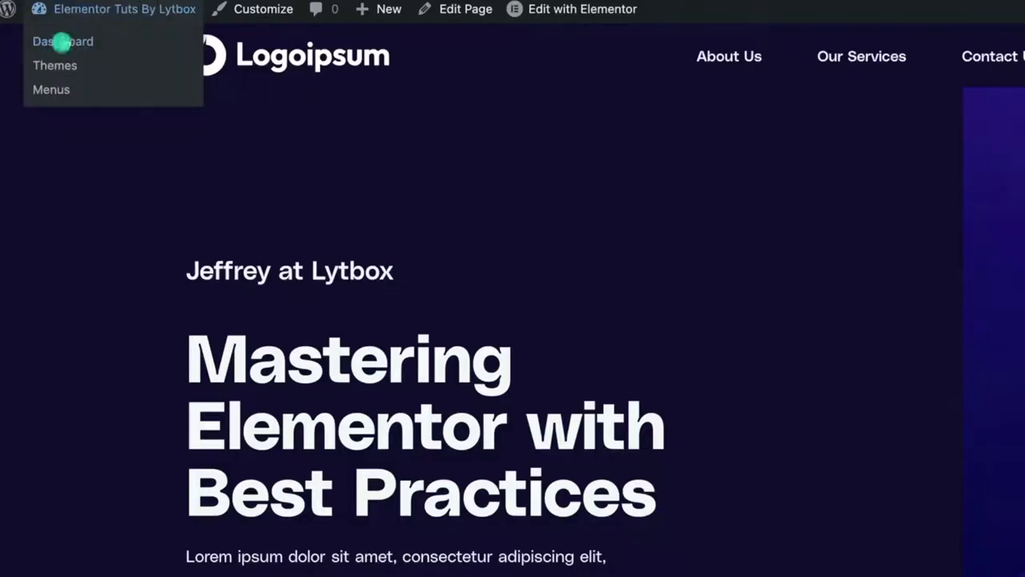
On the live site, search plugins for 'all in one' and locate All-in-One WP Migration by ServMask
left_click(62, 41)
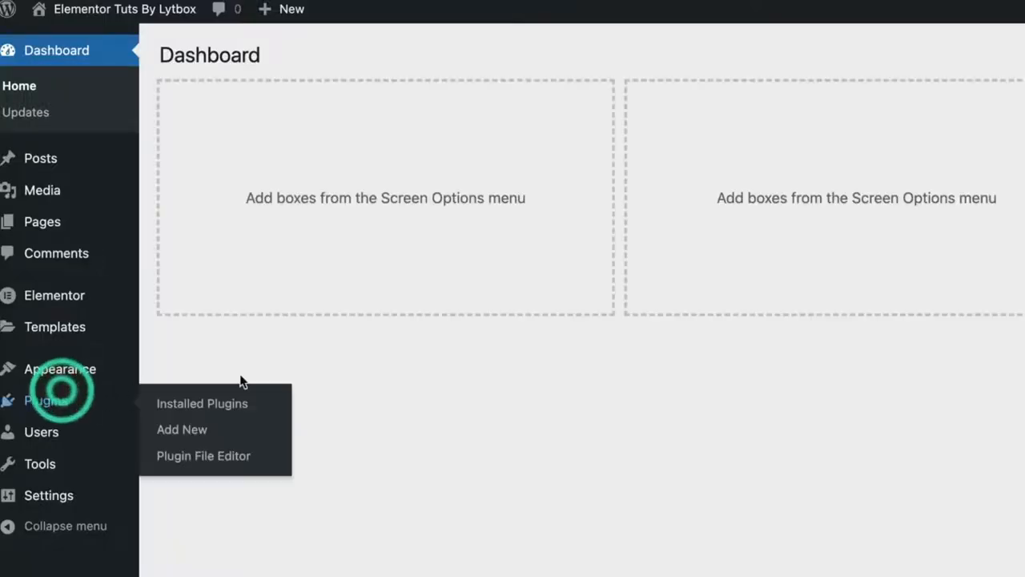
left_click(182, 430)
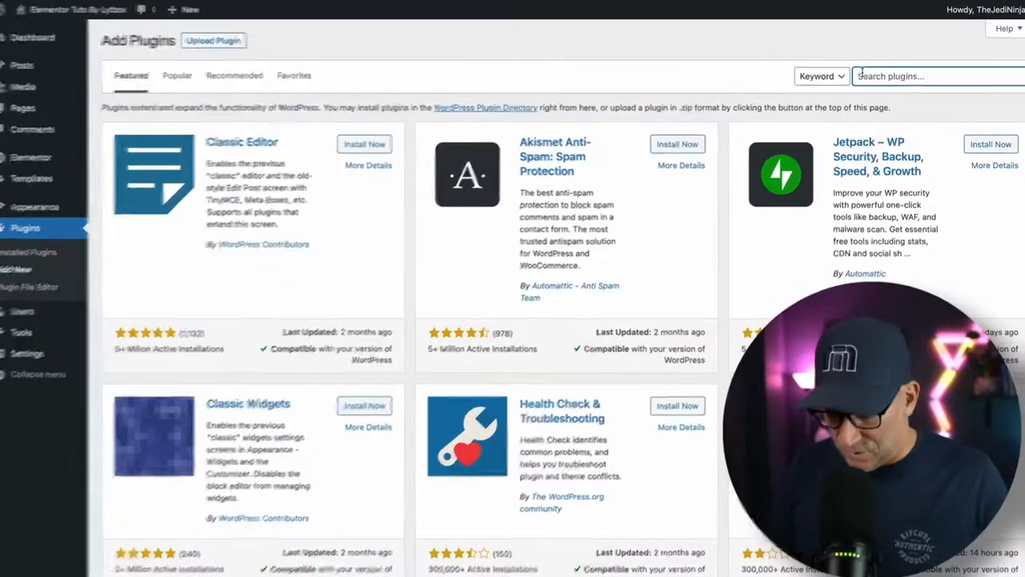
type("all in one")
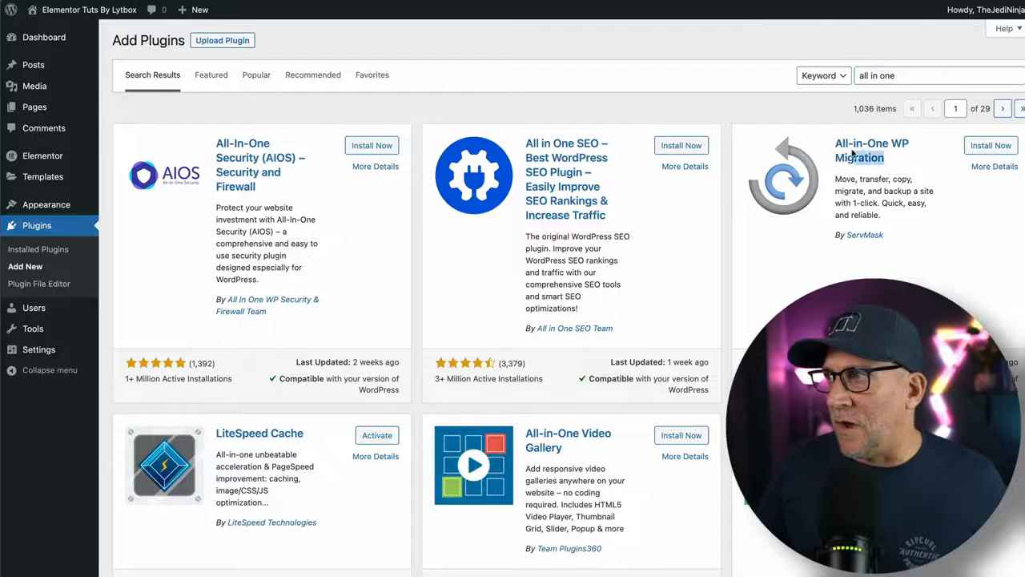
left_click(991, 145)
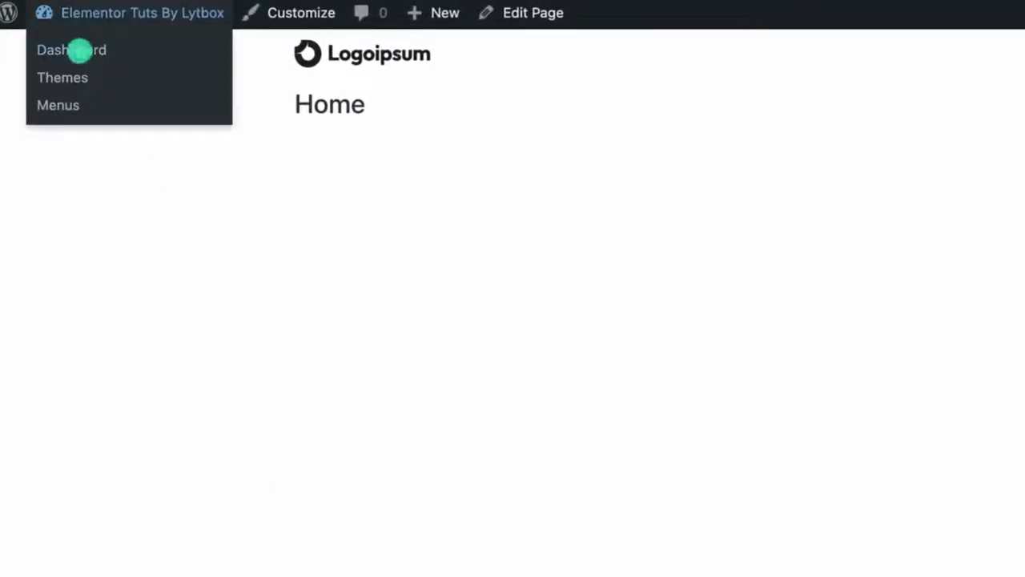
On the local site, search plugins for 'all ind' and install All-in-One WP Migration
left_click(71, 50)
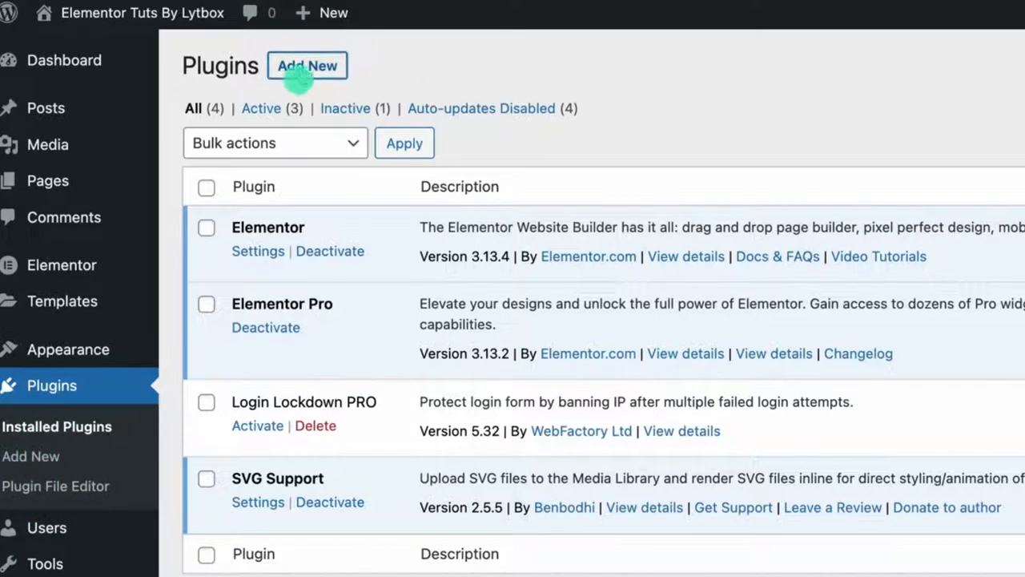
left_click(306, 65)
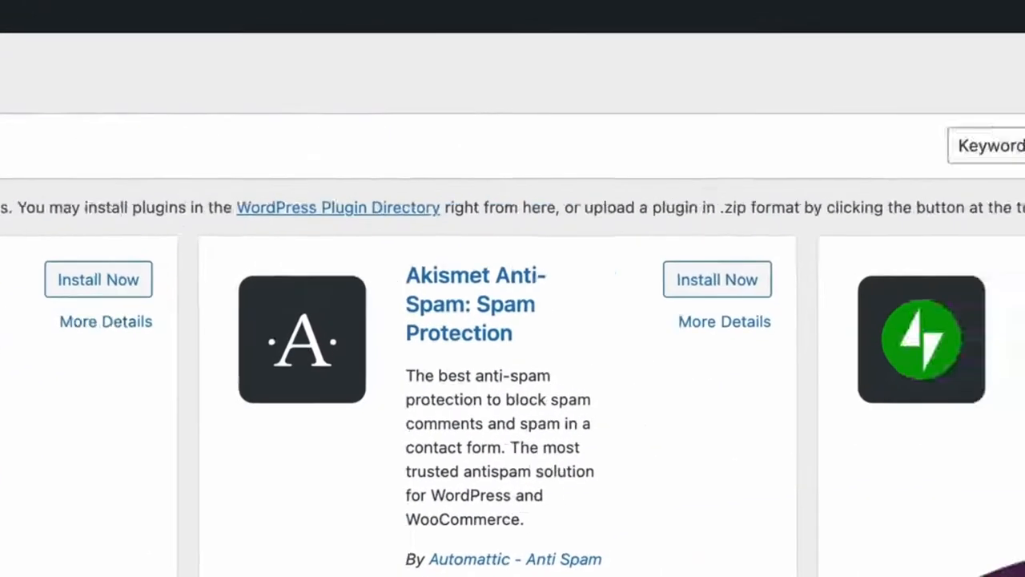
type("all ind")
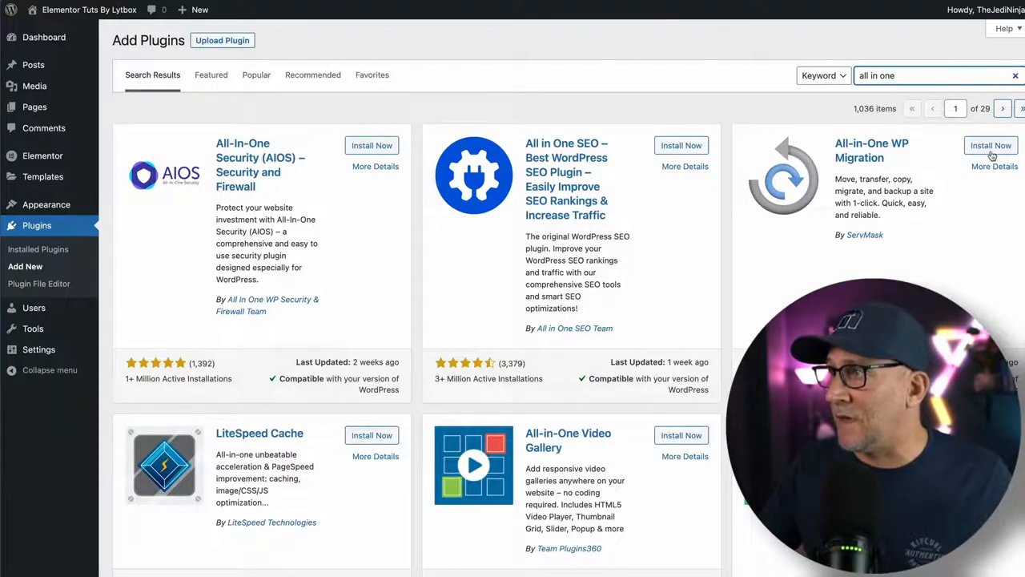
left_click(991, 145)
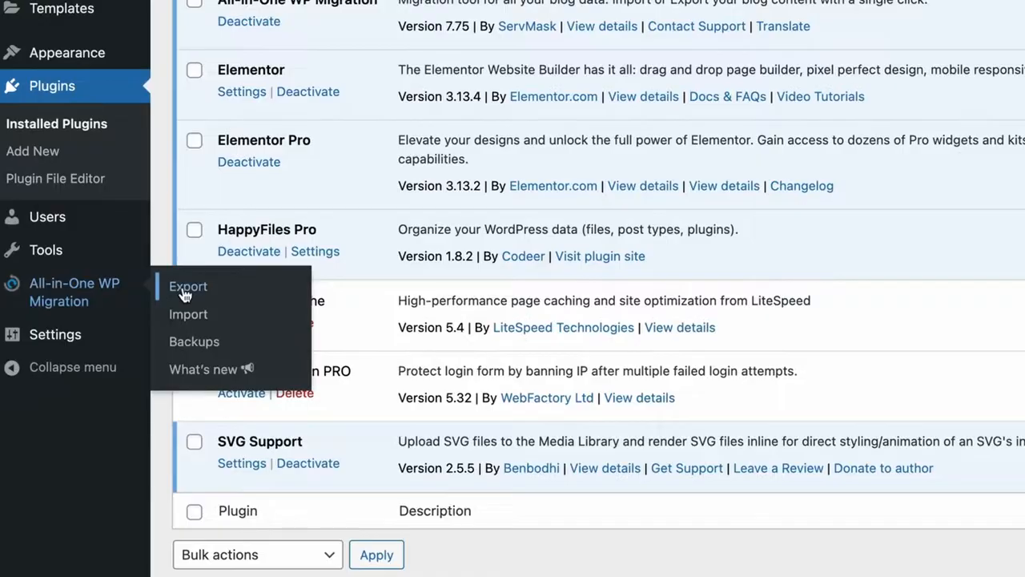
Review the Advanced export options, then choose Export To > File
left_click(187, 286)
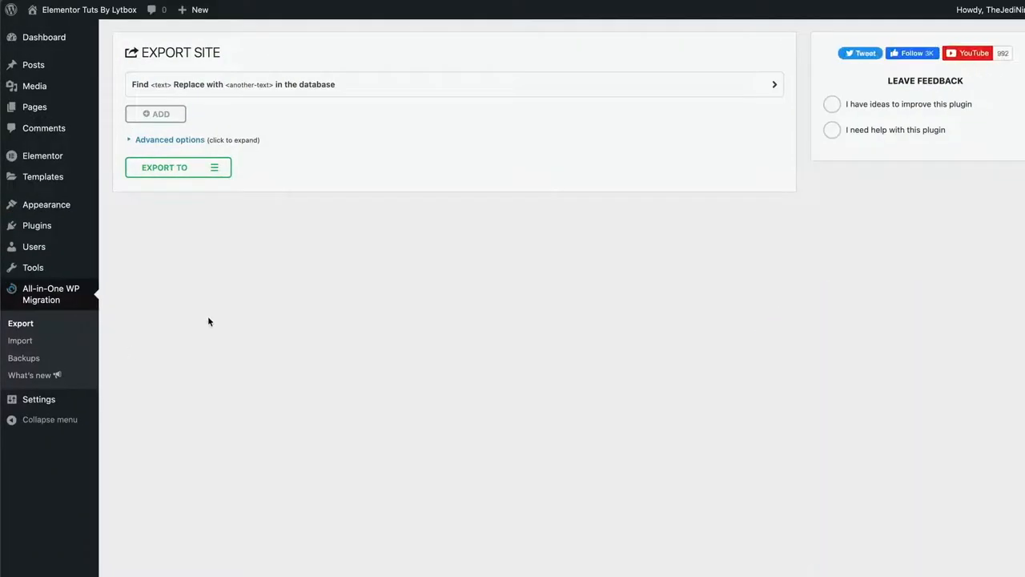
left_click(169, 140)
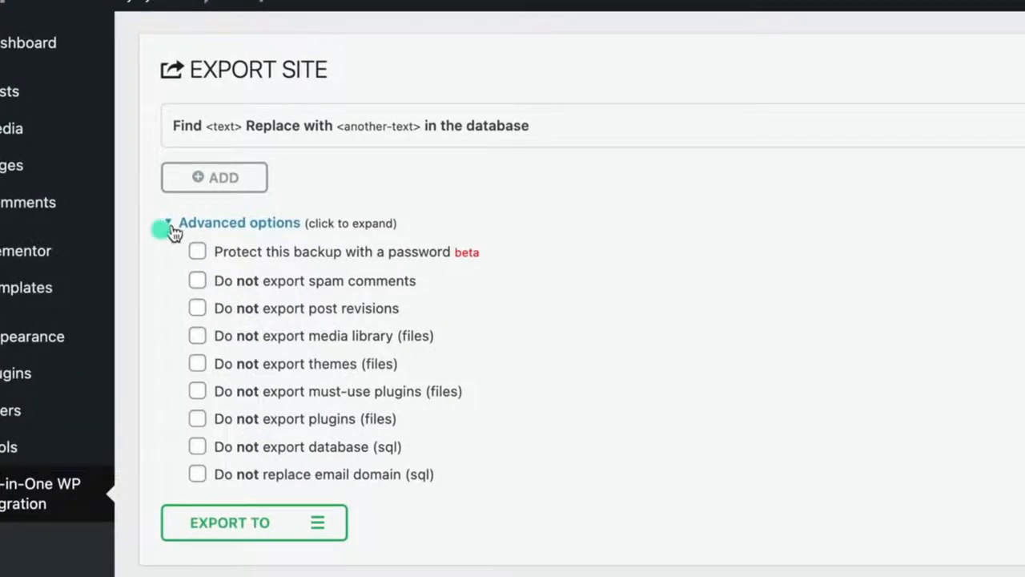
left_click(253, 522)
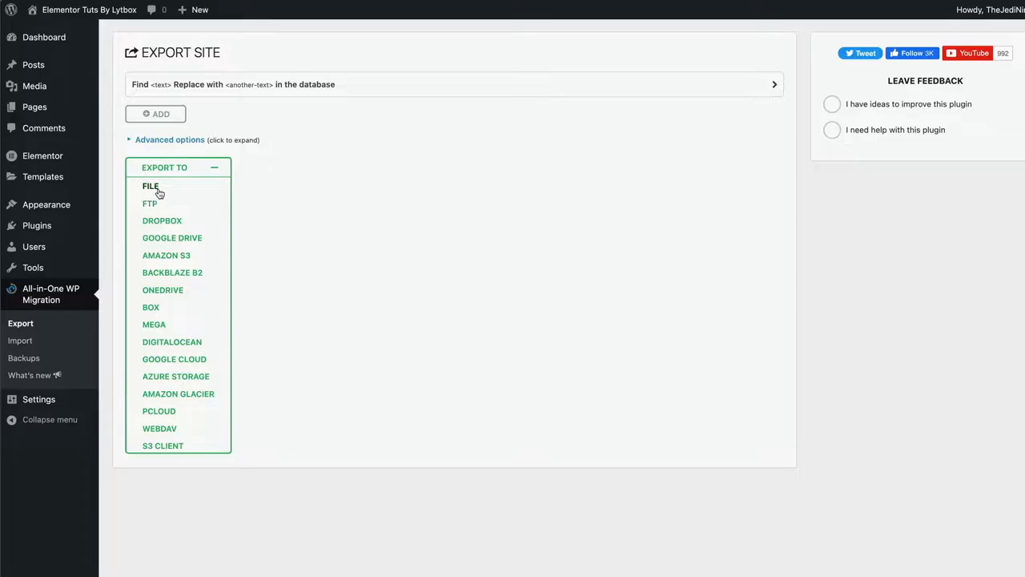
left_click(151, 185)
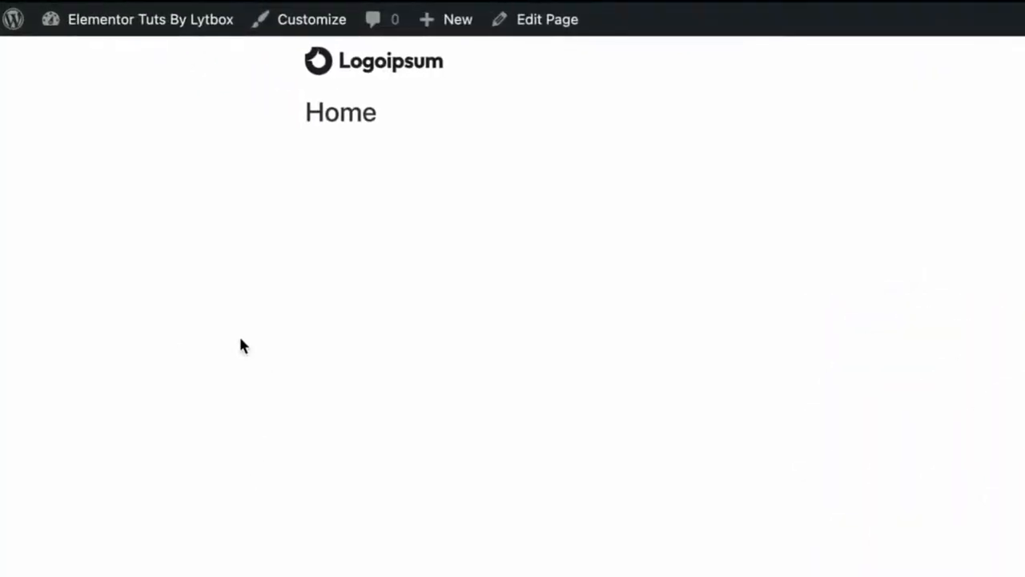
From the local site's dashboard, open All-in-One WP Migration > Import
left_click(150, 19)
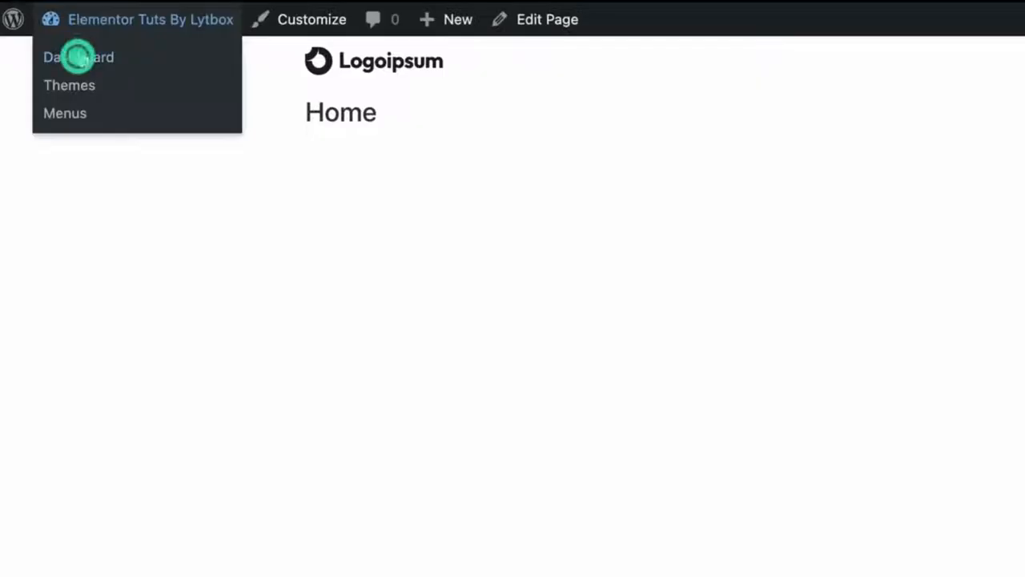
left_click(78, 57)
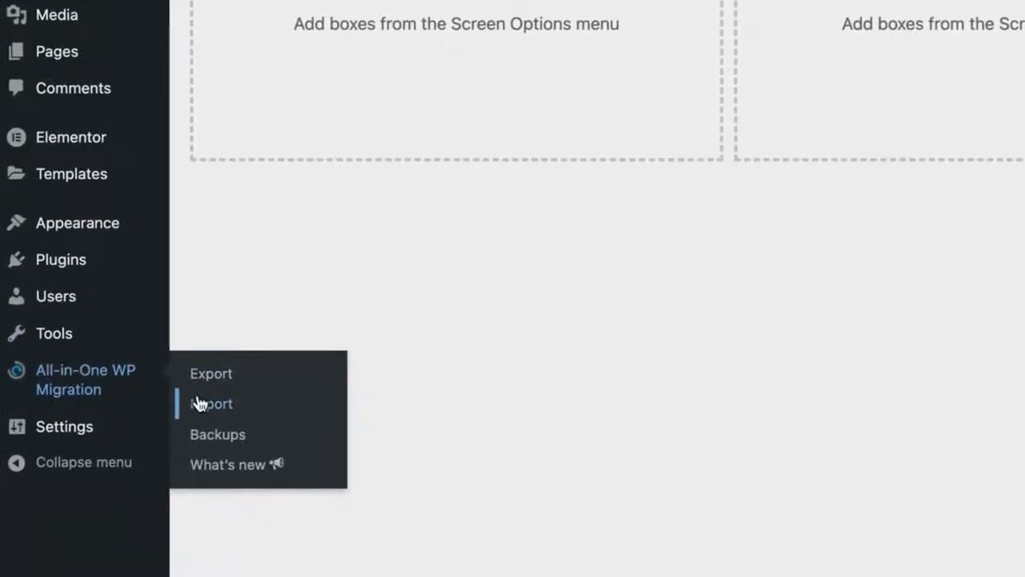
left_click(211, 403)
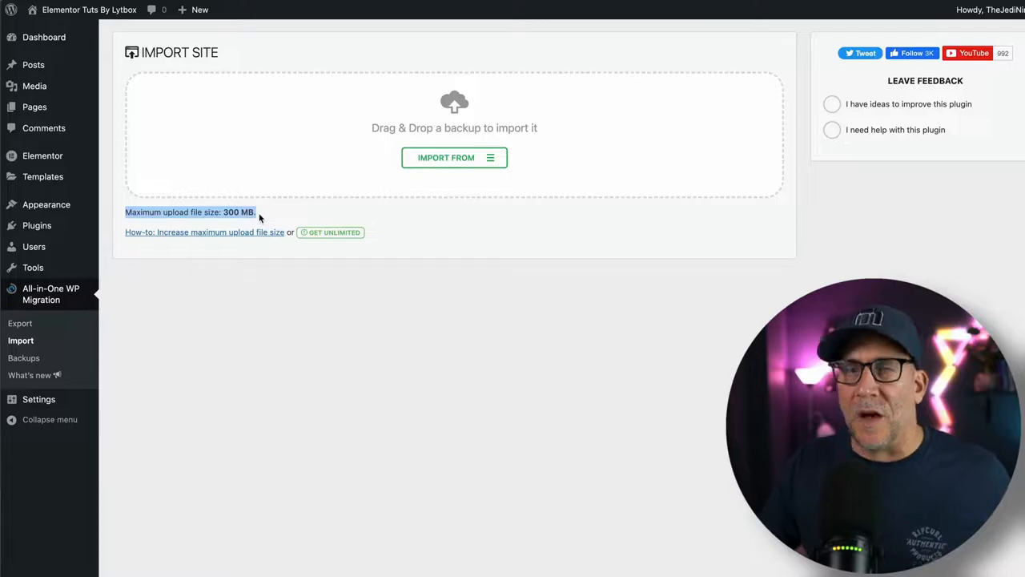
Choose Import From > File and select the exported .wpress backup from Downloads
left_click(454, 157)
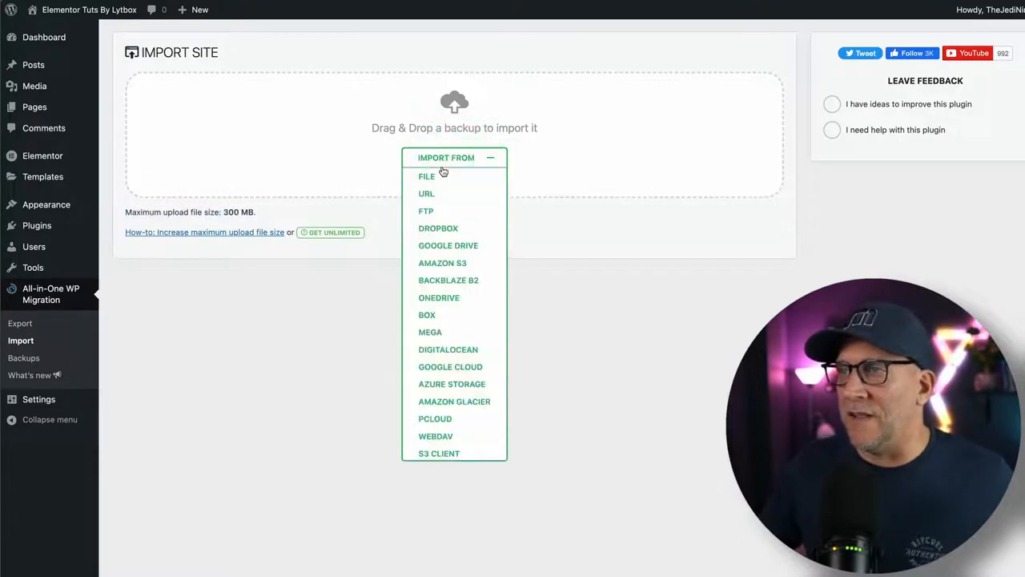
left_click(426, 175)
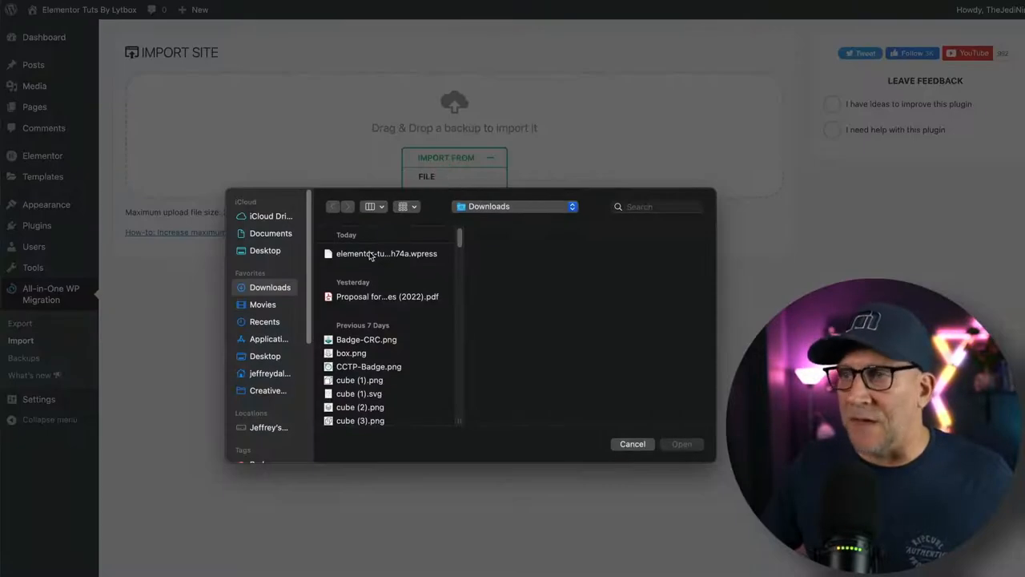
left_click(387, 253)
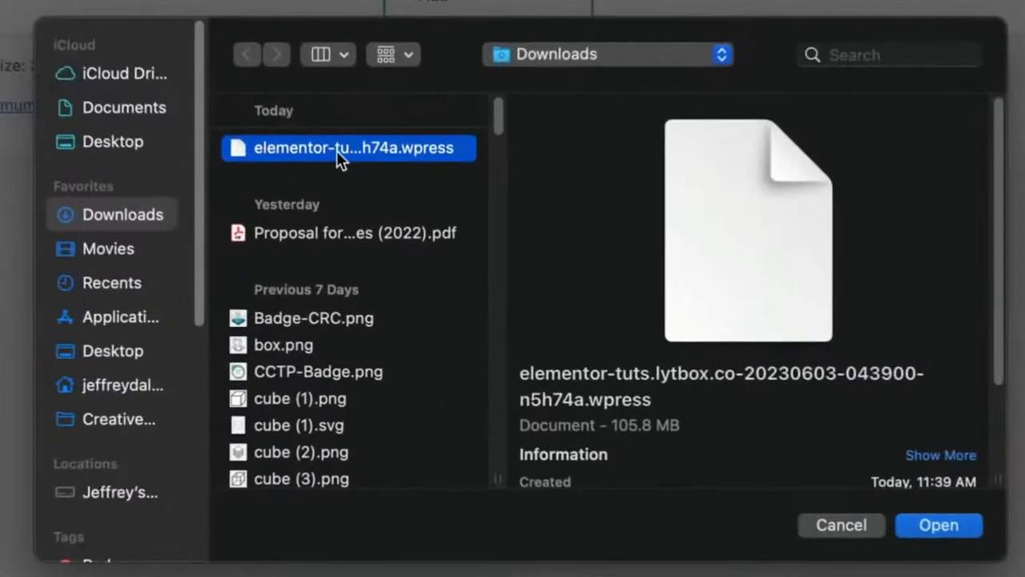
left_click(938, 525)
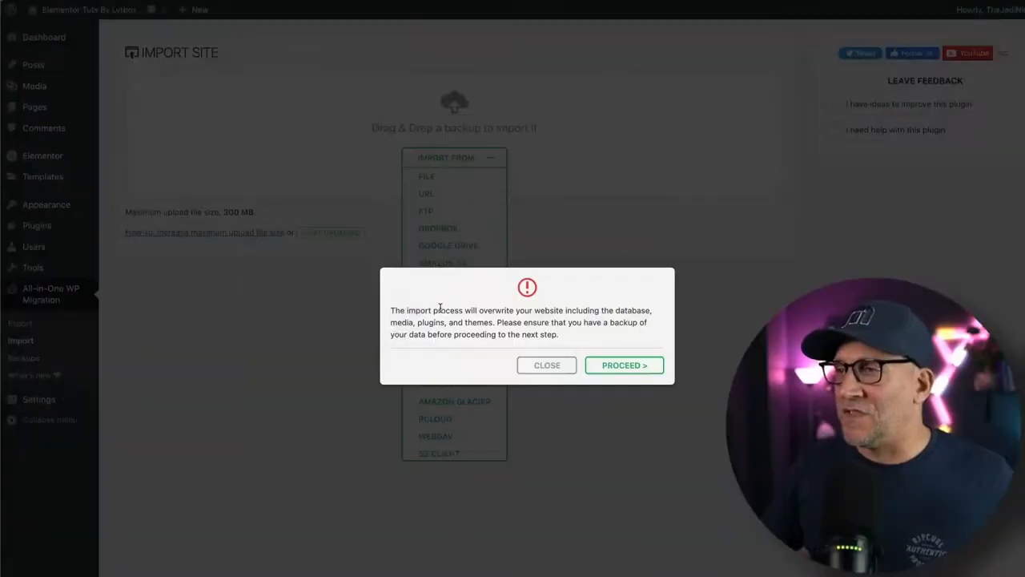
Proceed past the overwrite warning and let the import run to completion
left_click(624, 365)
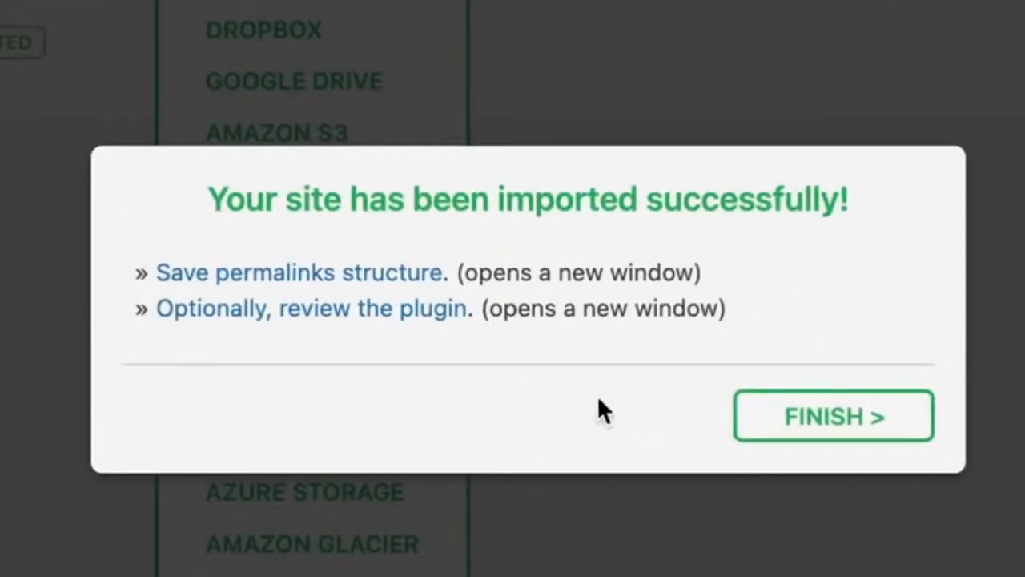
left_click_drag(208, 198, 833, 199)
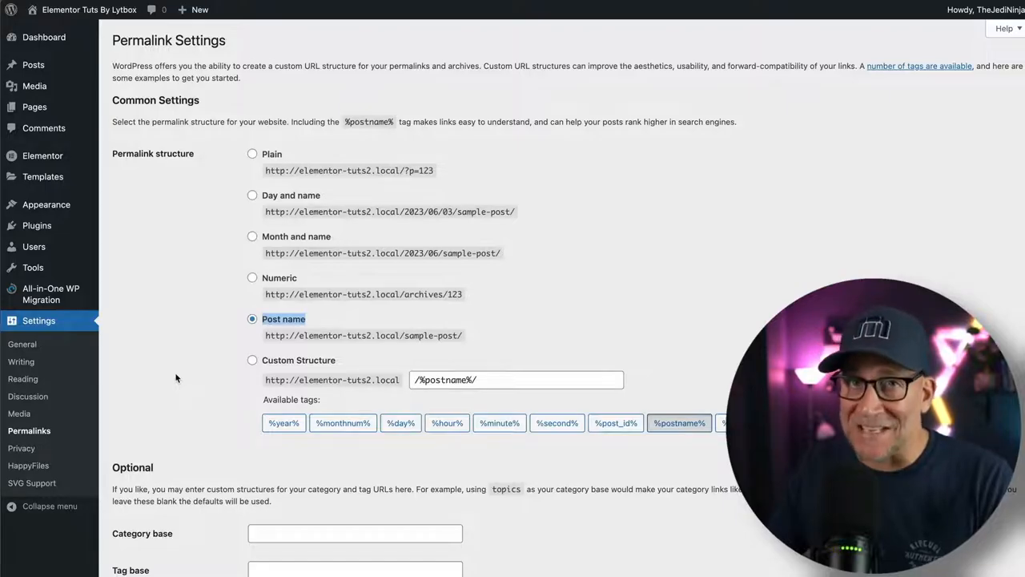
Save the Post name permalink setting twice until 'Permalink structure updated' appears
scroll("down", 3)
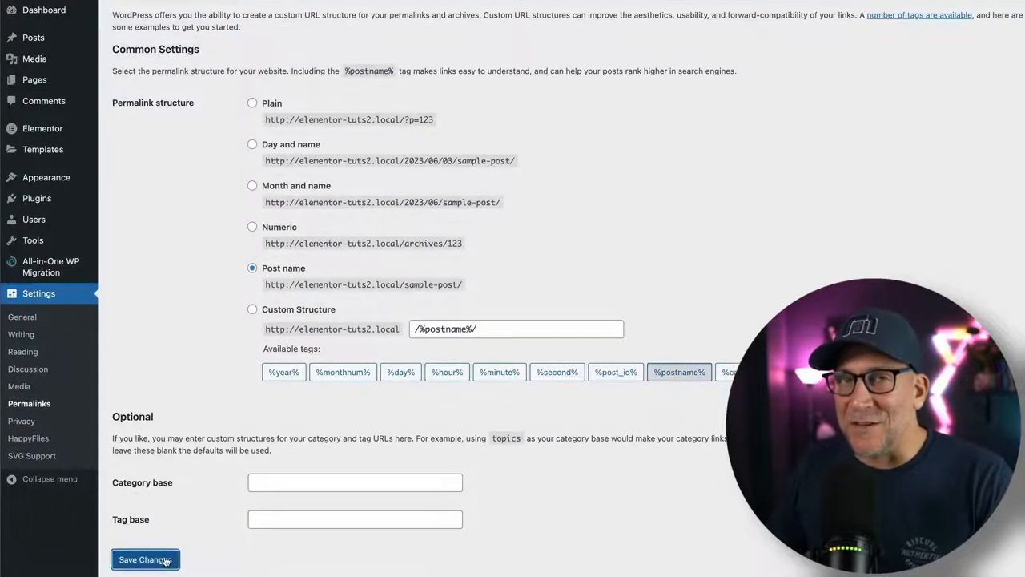
left_click(145, 559)
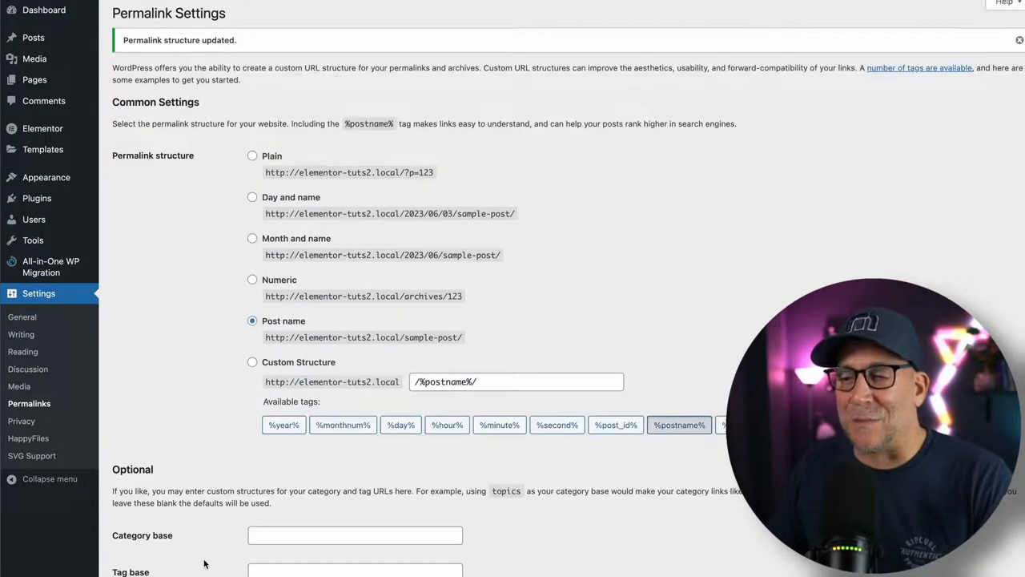
scroll("down", 3)
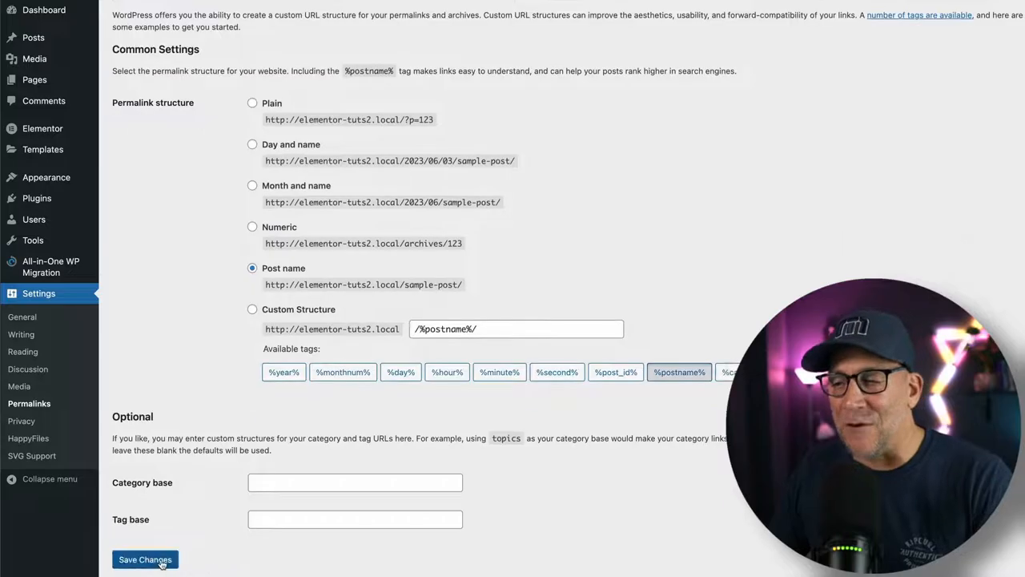
left_click(145, 559)
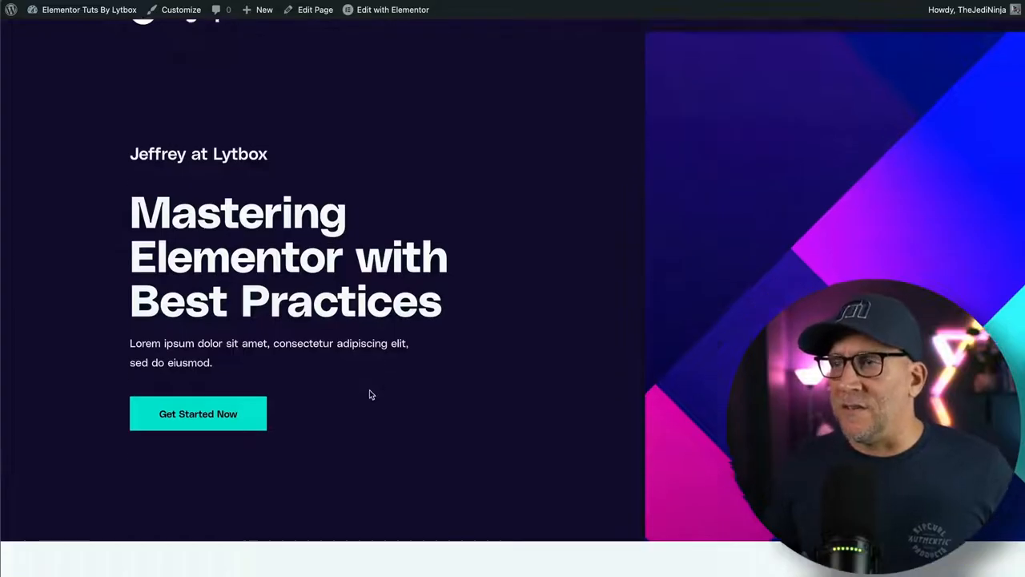
Scroll the homepage down to the Contact Us form and hover Edit with Elementor
scroll("down", 3)
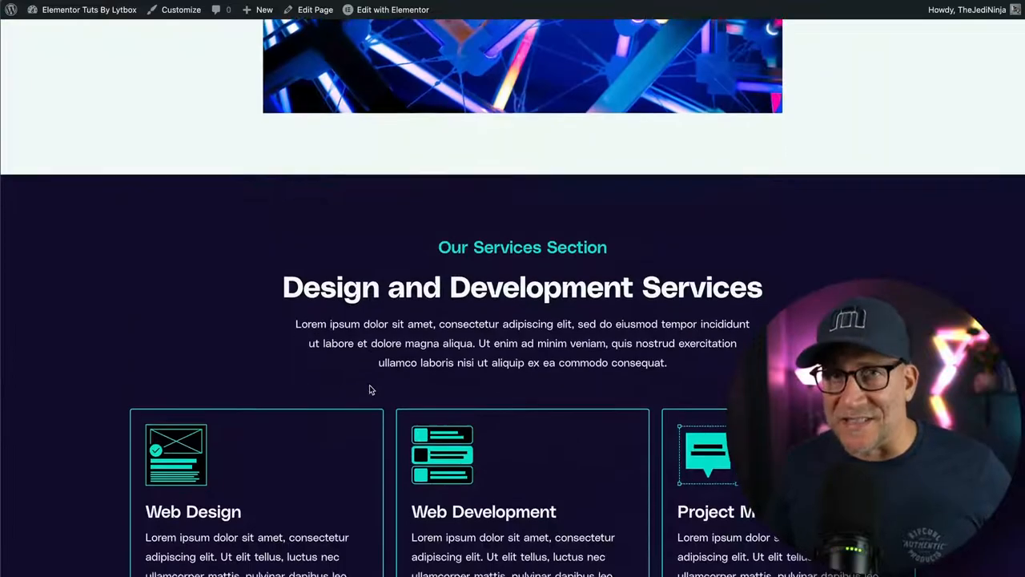
scroll("down", 3)
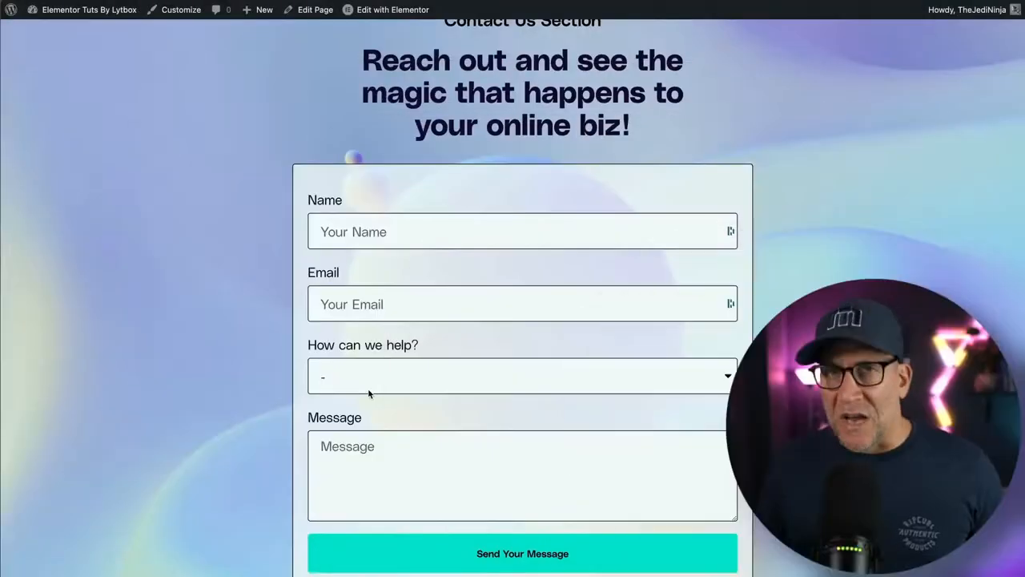
left_click(391, 10)
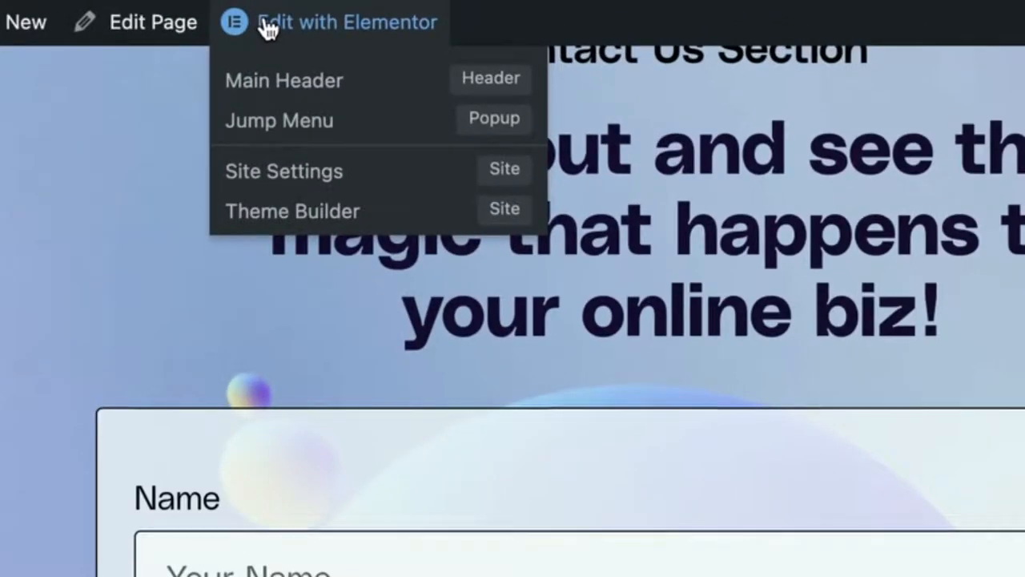
Edit the homepage in Elementor, select the contact Form widget and expand its Email section
left_click(349, 22)
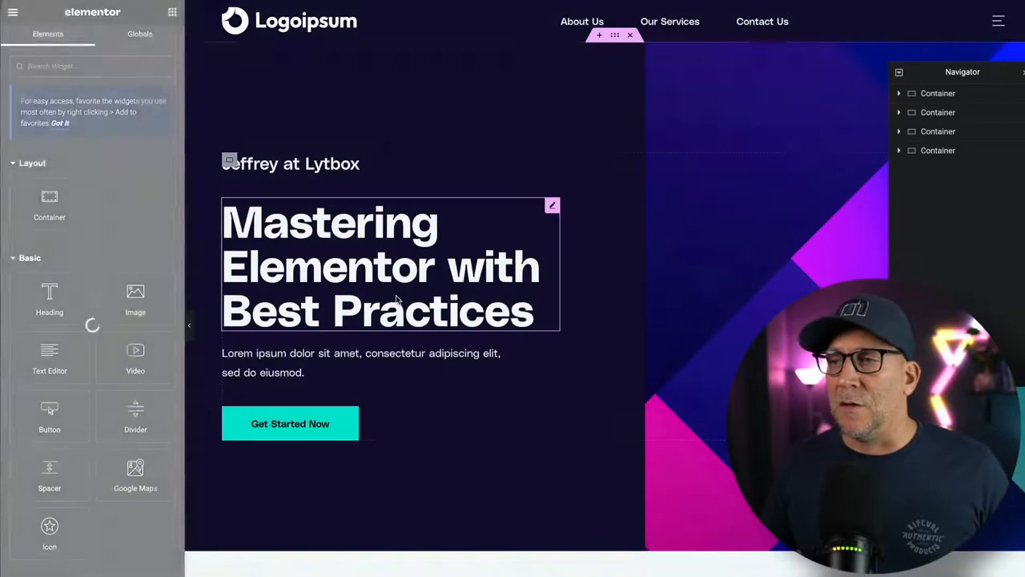
scroll("down", 3)
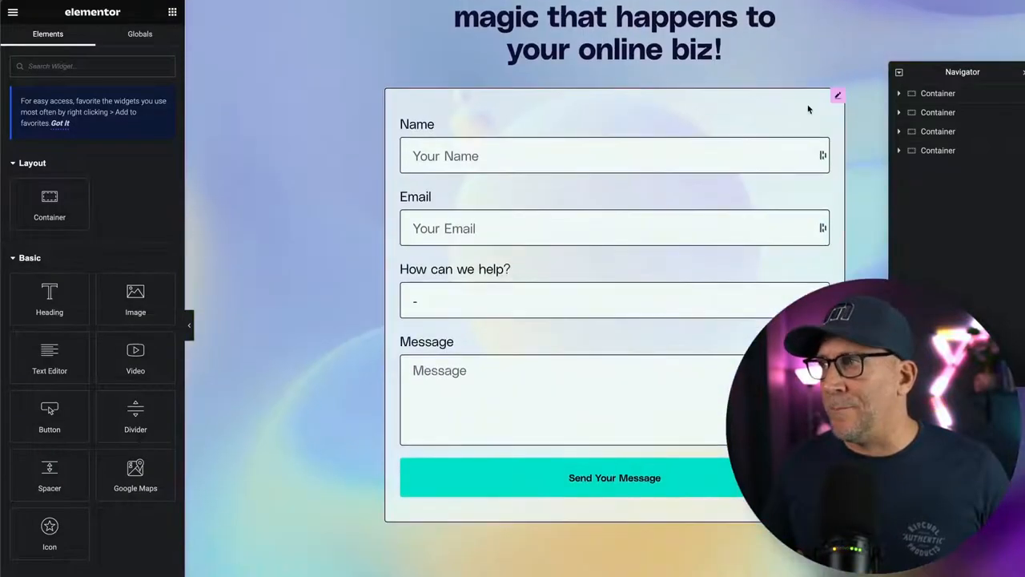
left_click(838, 96)
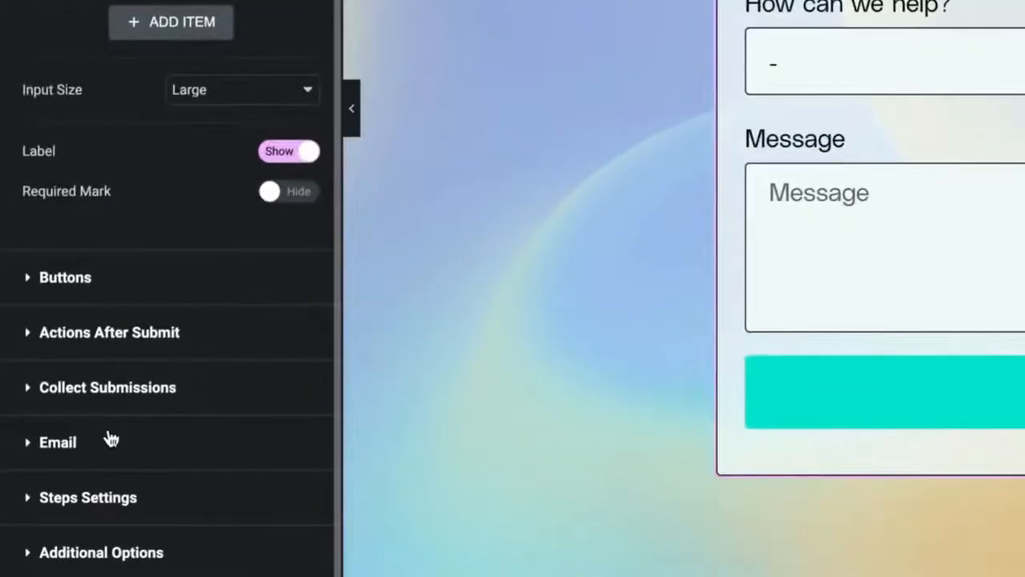
left_click(58, 441)
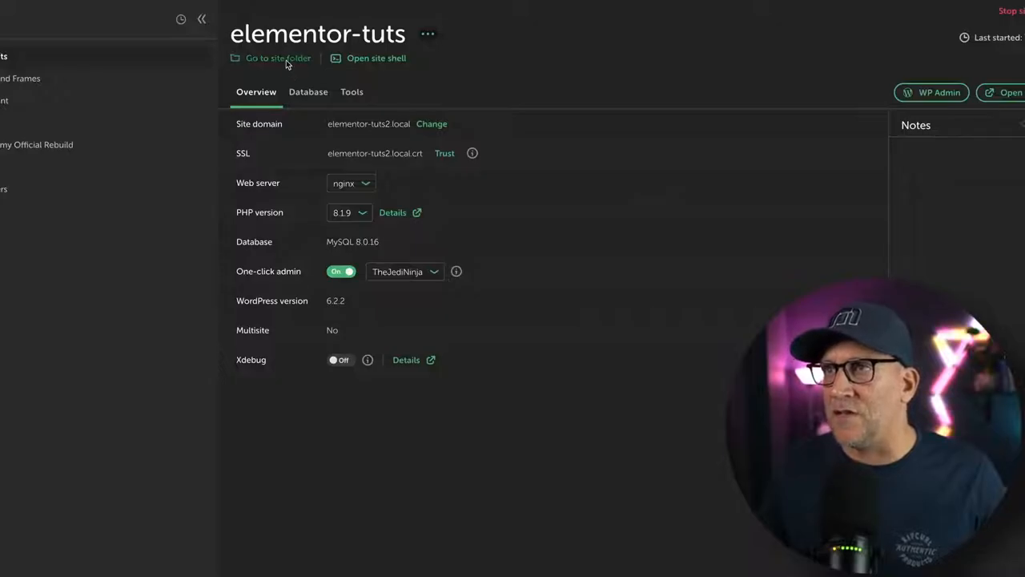
Browse the site folder to app > wp-content > ai1wm-backups, alongside the Downloads window
left_click(278, 58)
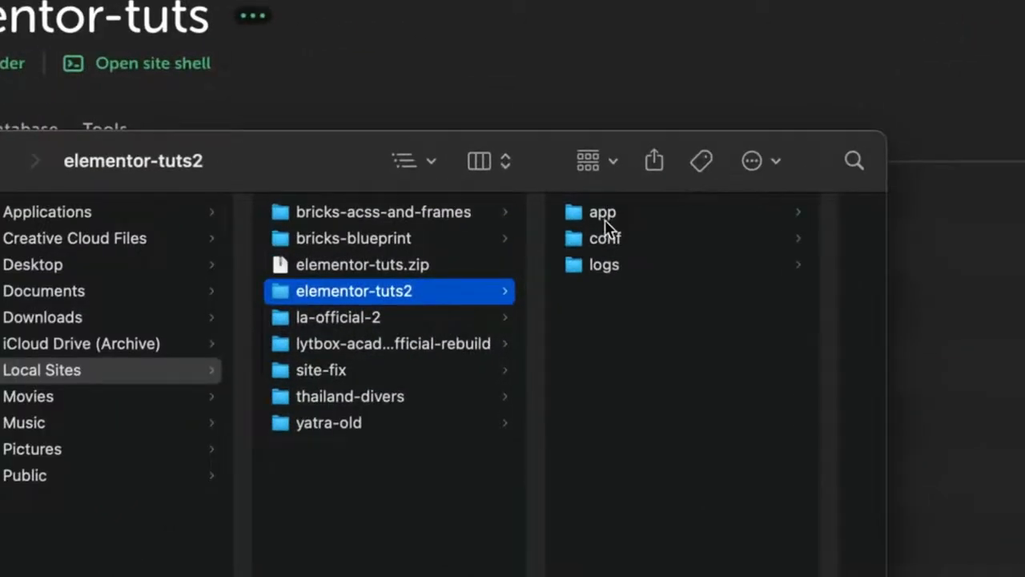
left_click(603, 212)
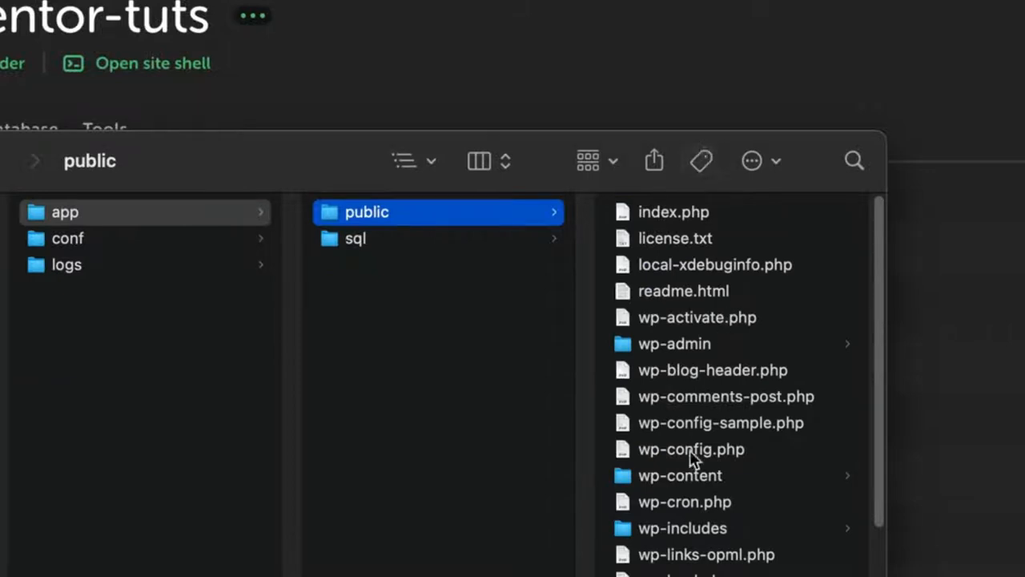
mouse_move(667, 479)
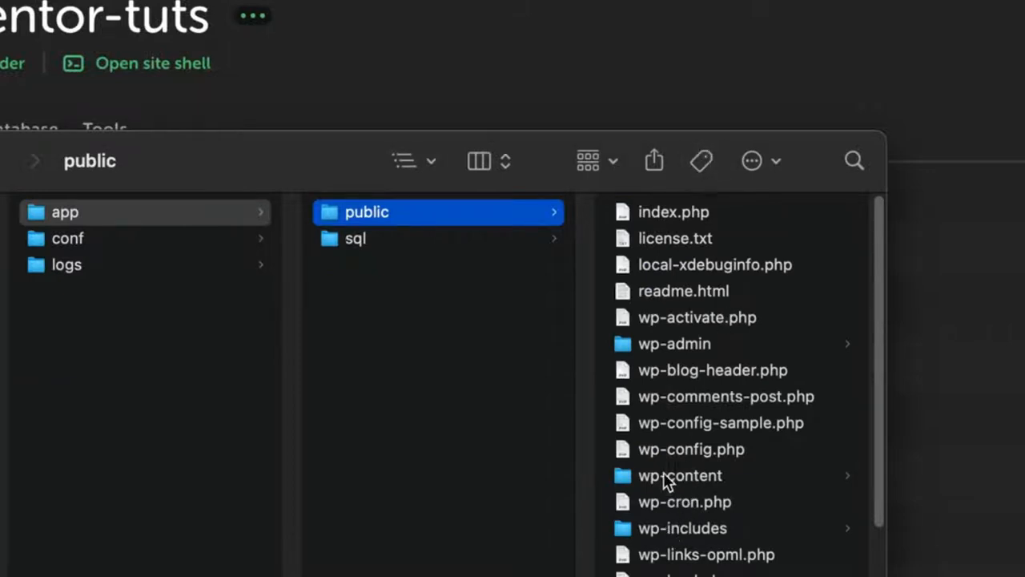
left_click(679, 475)
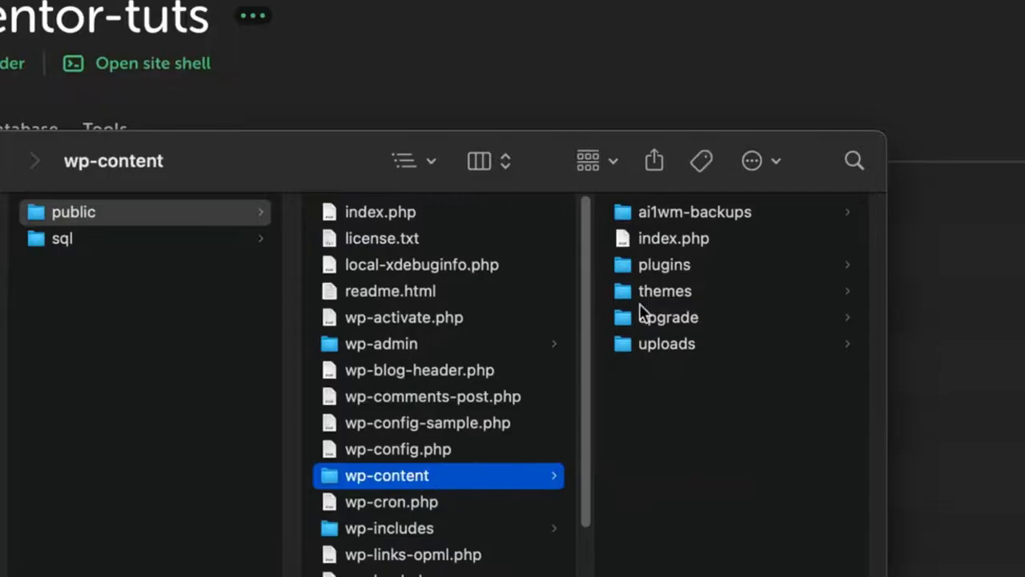
mouse_move(663, 220)
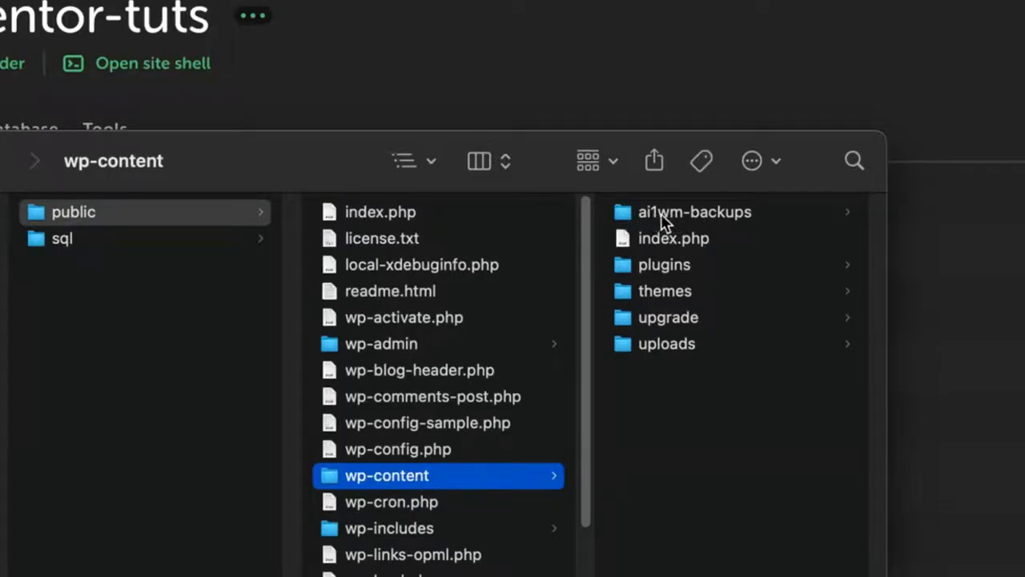
left_click(695, 213)
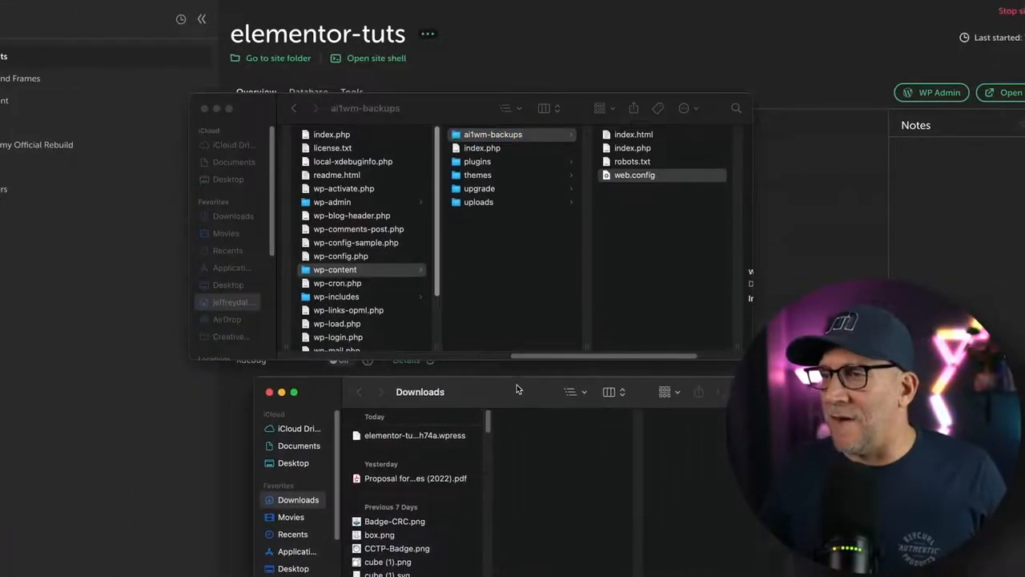
left_click(415, 435)
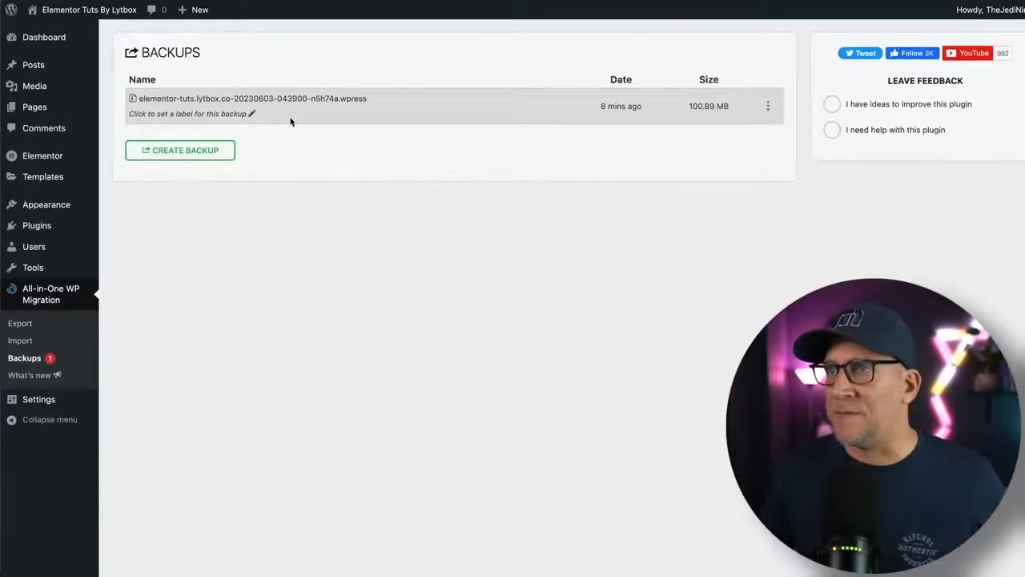
Open the All-in-One WP Migration Backups page listing the 100.89 MB .wpress backup
left_click(767, 106)
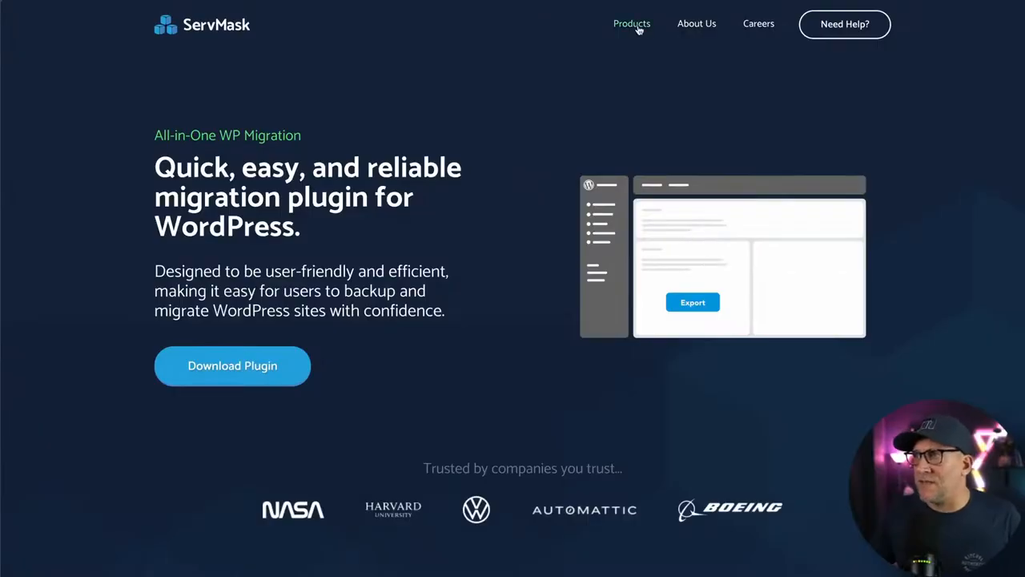
Open ServMask's Products page showing Unlimited Extension ($69) and URL Extension ($99)
left_click(632, 23)
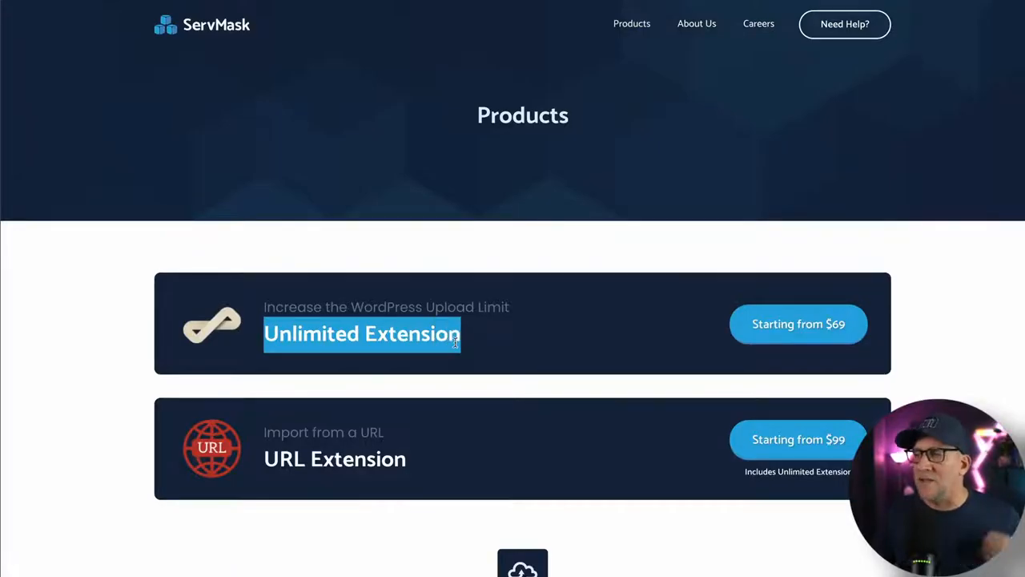
mouse_move(582, 352)
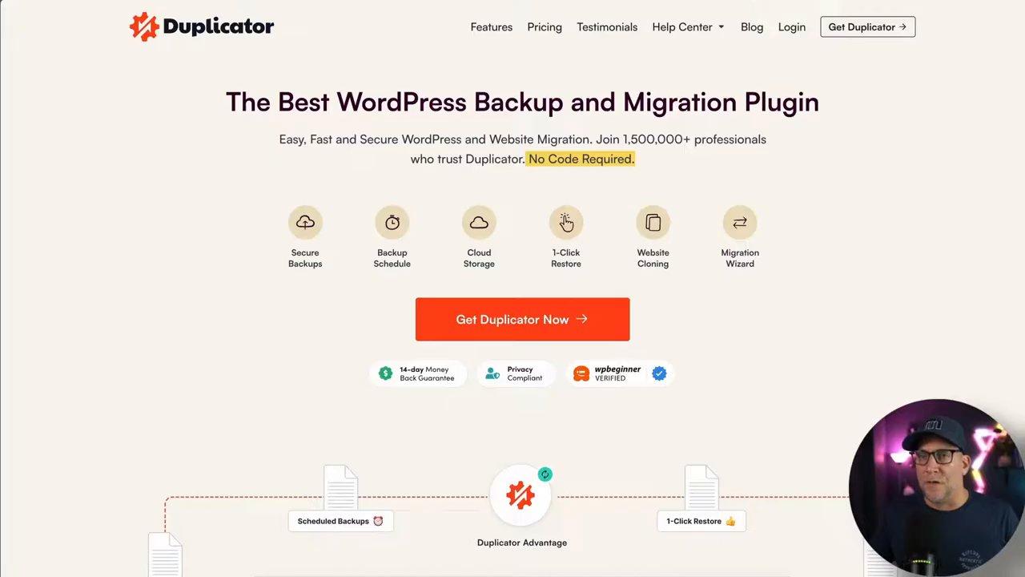
mouse_move(99, 278)
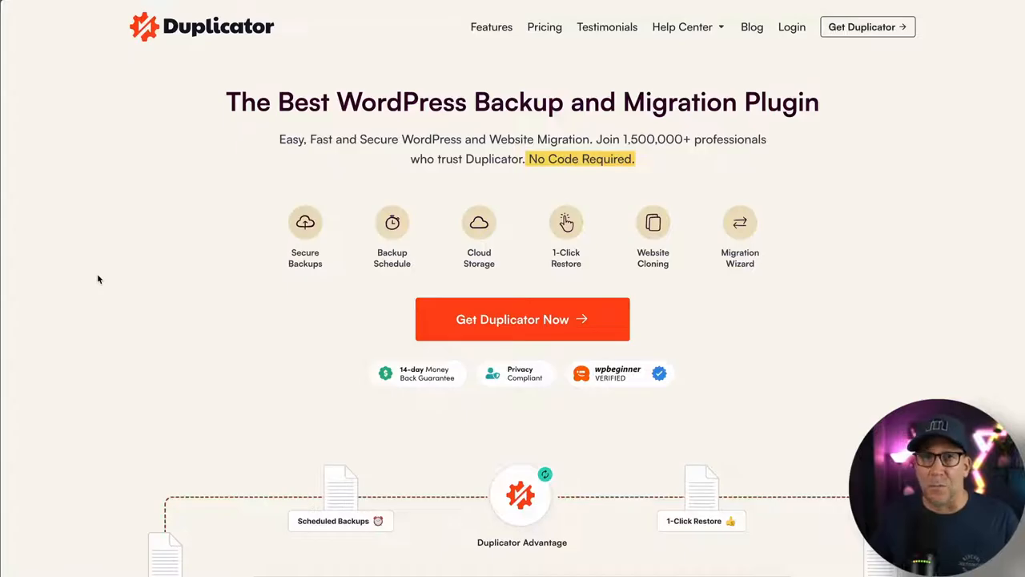